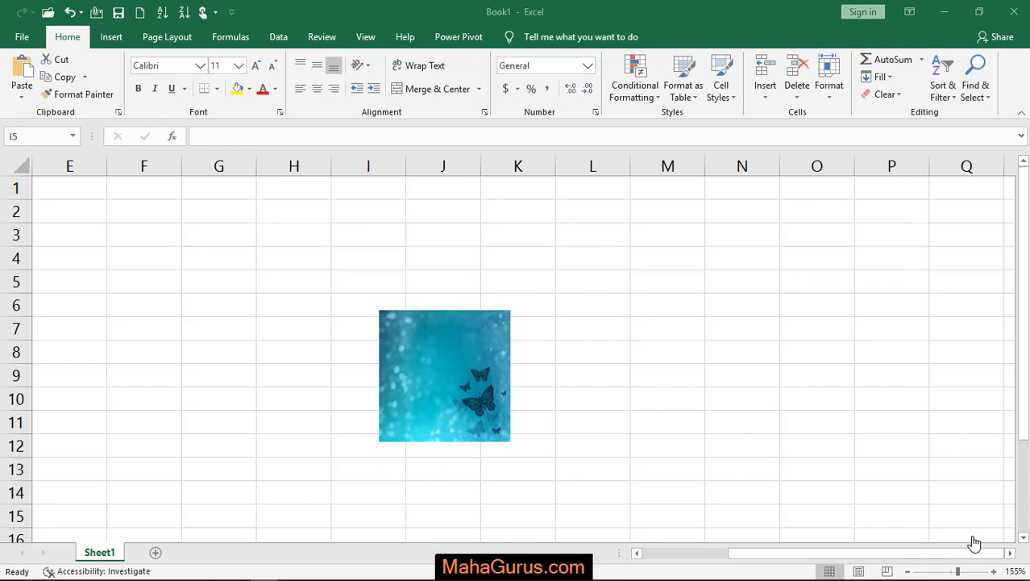
Apply the Picture Caption List layout to the selected butterfly picture via Picture Layout
left_click(816, 327)
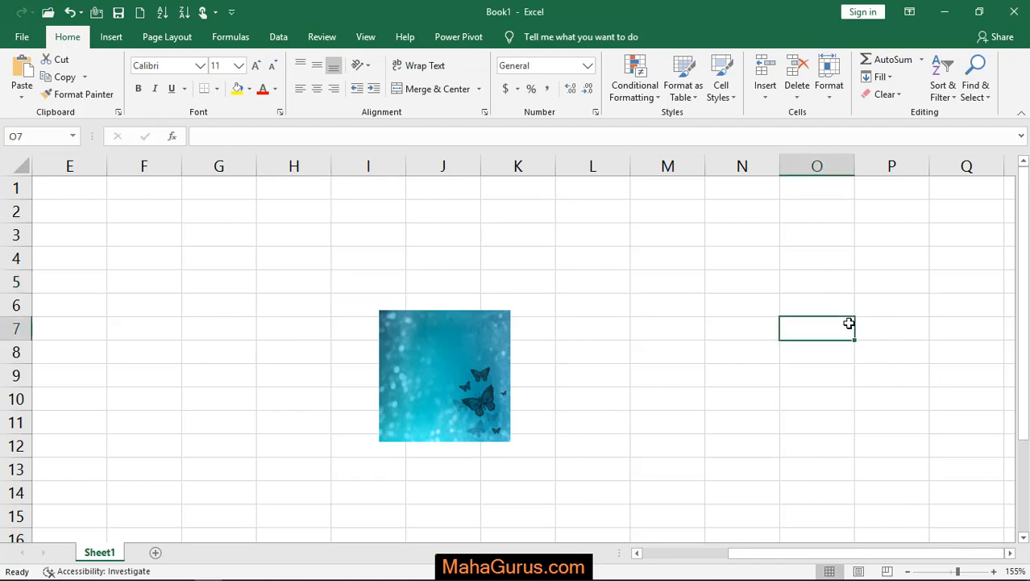
mouse_move(700, 313)
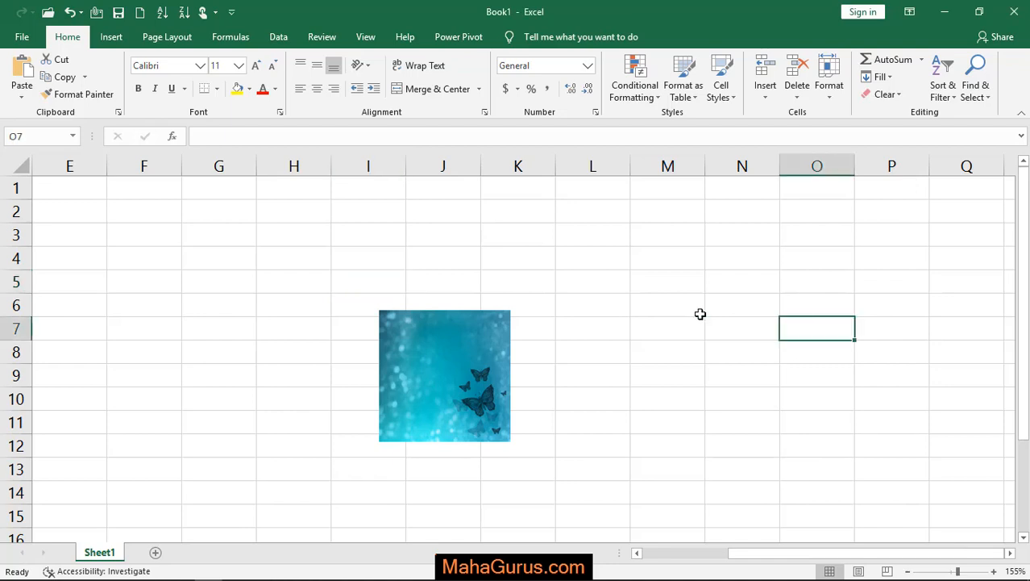
mouse_move(422, 355)
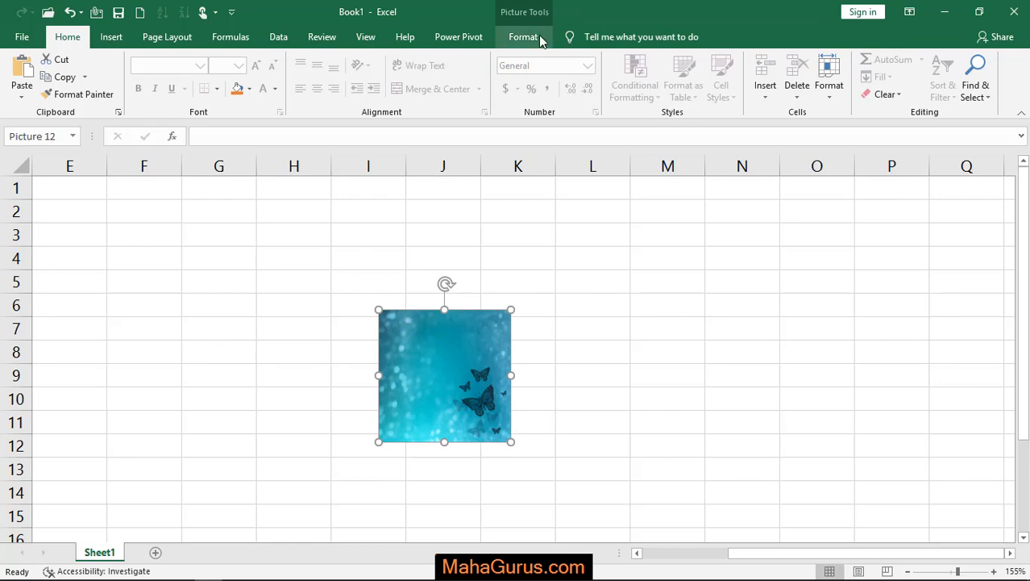
left_click(523, 36)
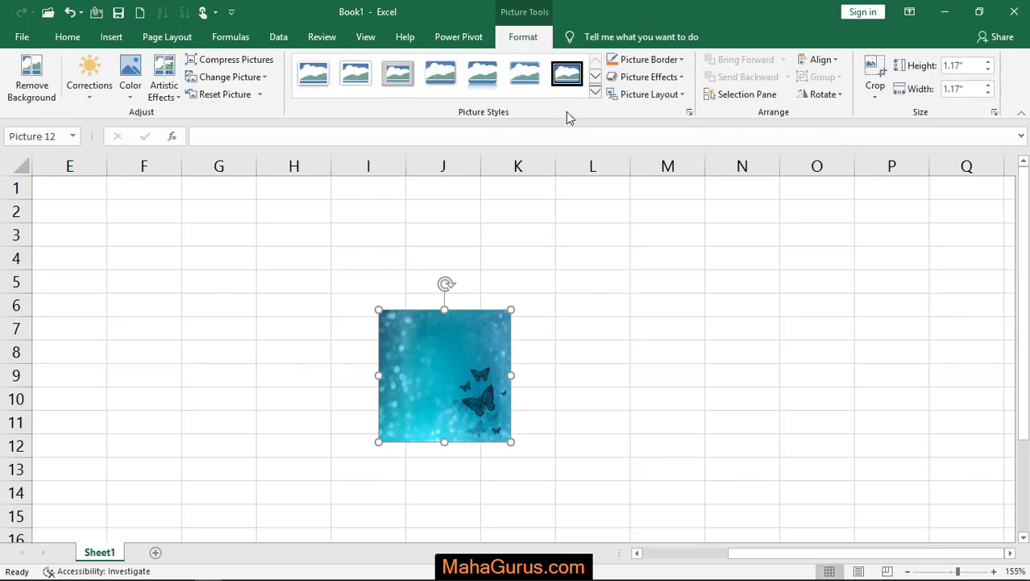
mouse_move(652, 93)
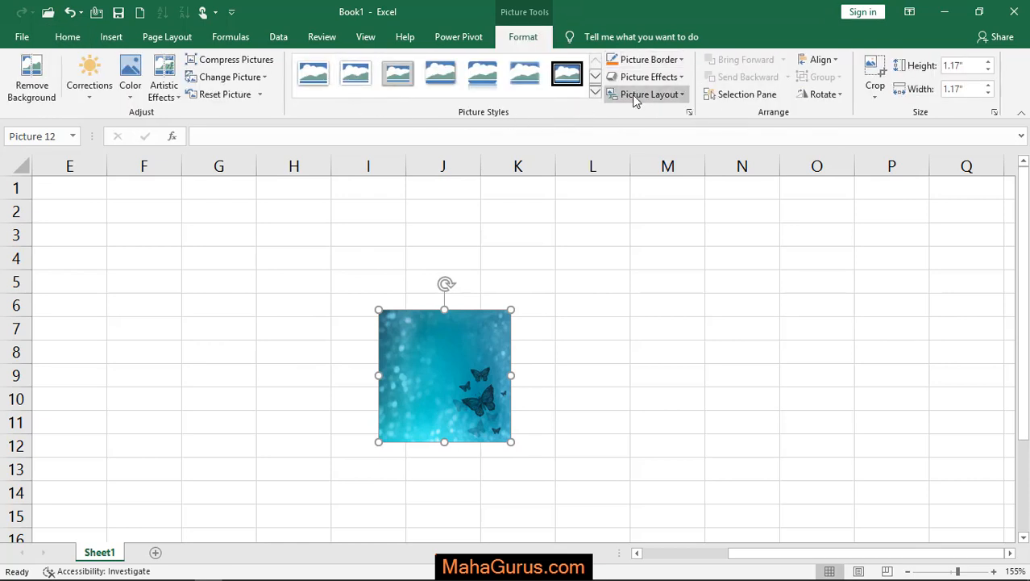
left_click(649, 94)
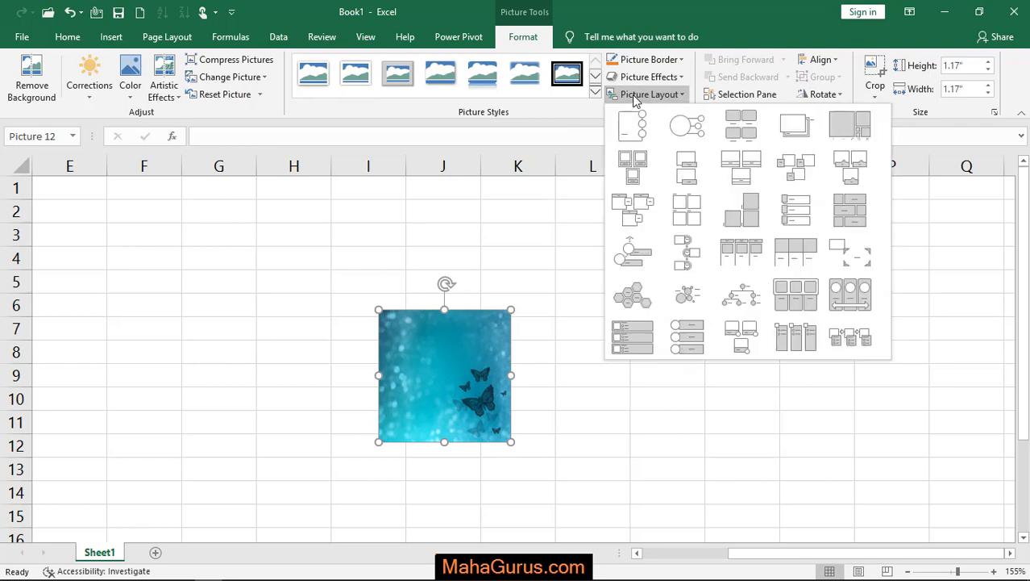
left_click(740, 125)
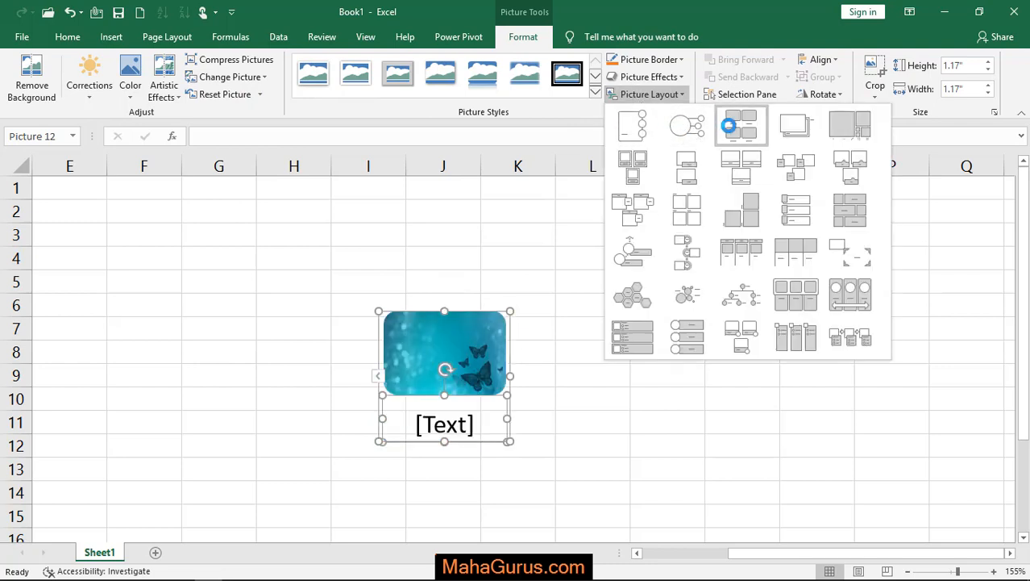
mouse_move(741, 126)
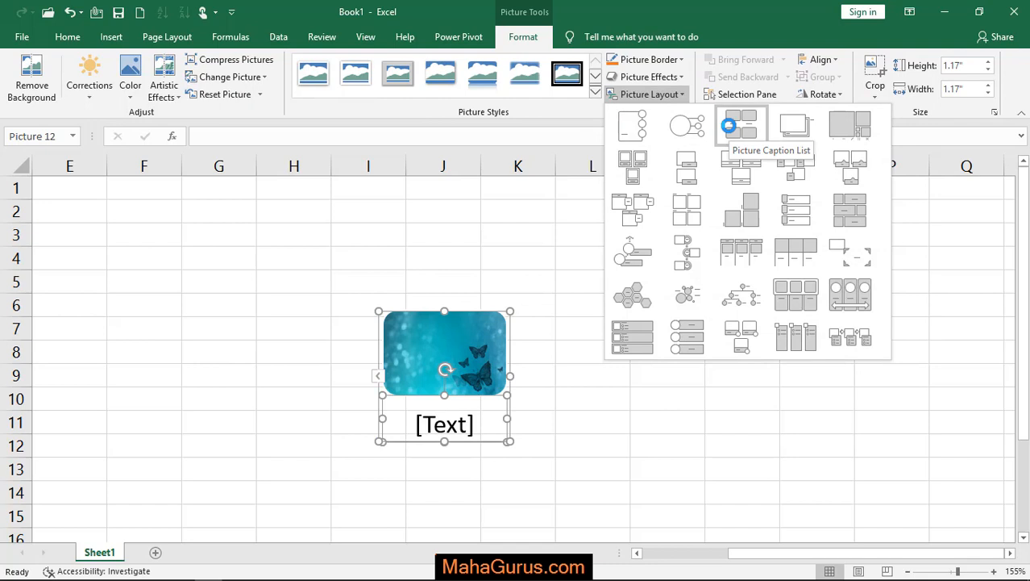
left_click(740, 126)
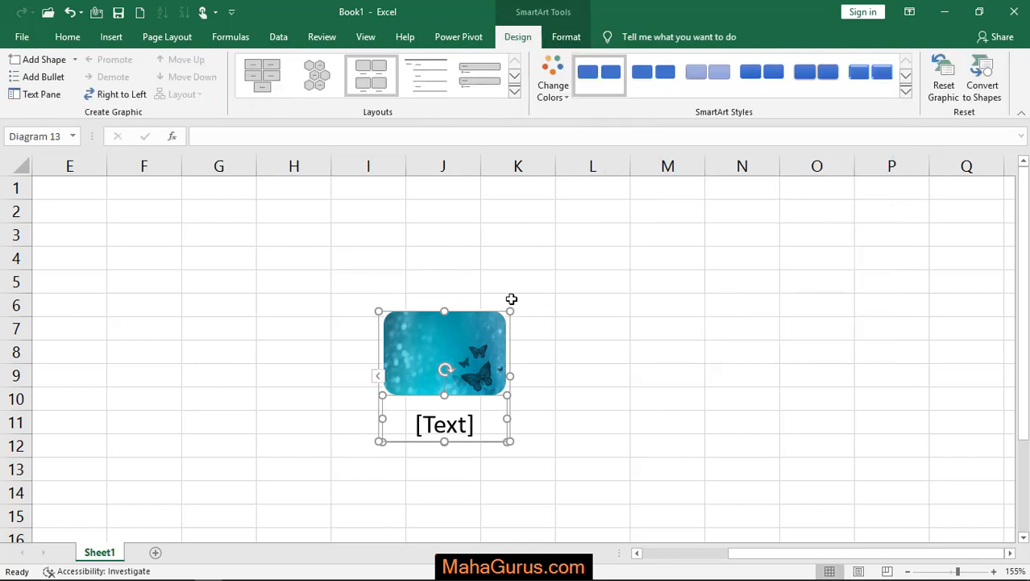
mouse_move(551, 338)
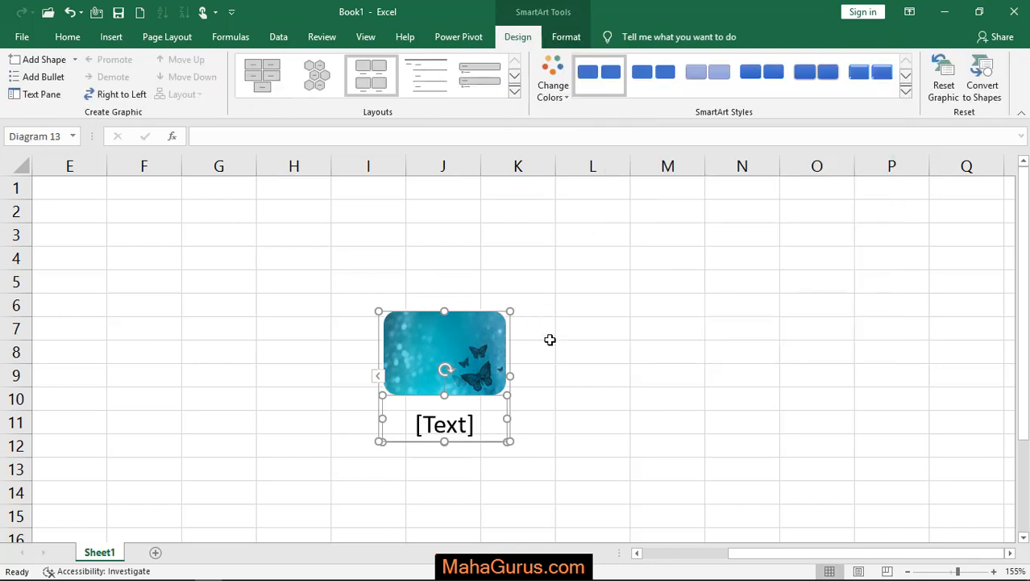
Deselect the graphic, then reposition it higher on the sheet around rows 2 to 7
left_click(368, 398)
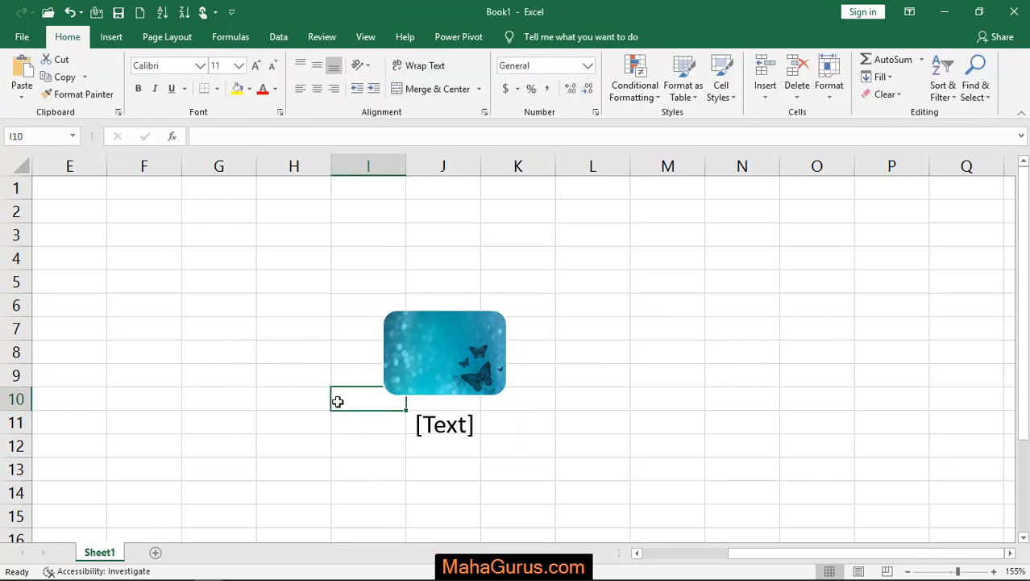
left_click(446, 351)
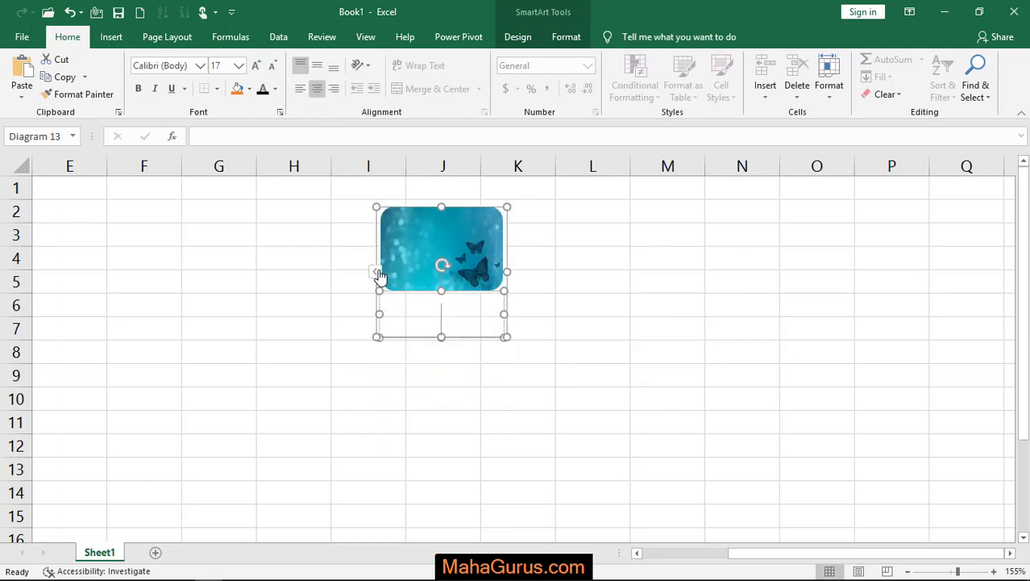
left_click(377, 271)
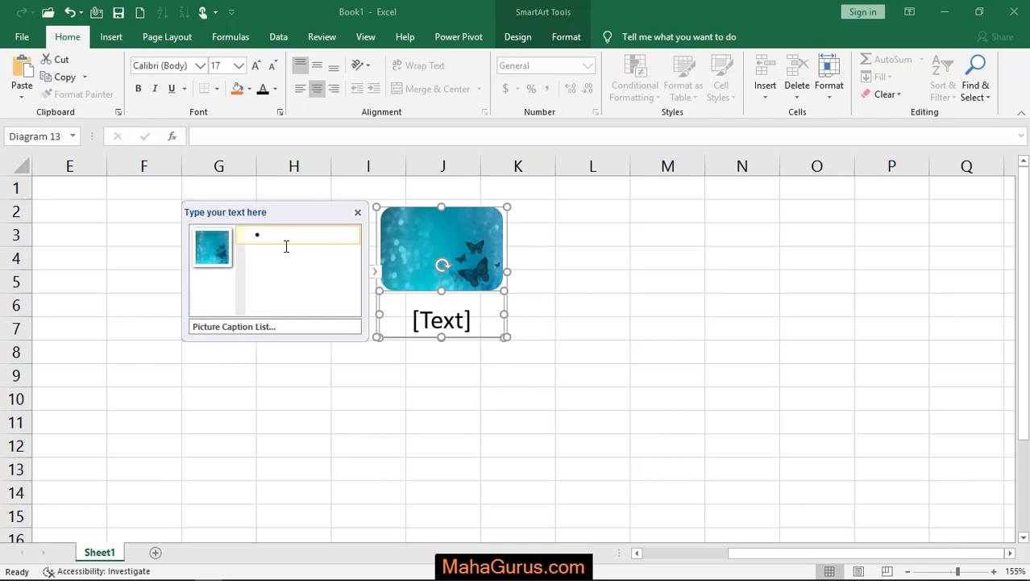
type("blue")
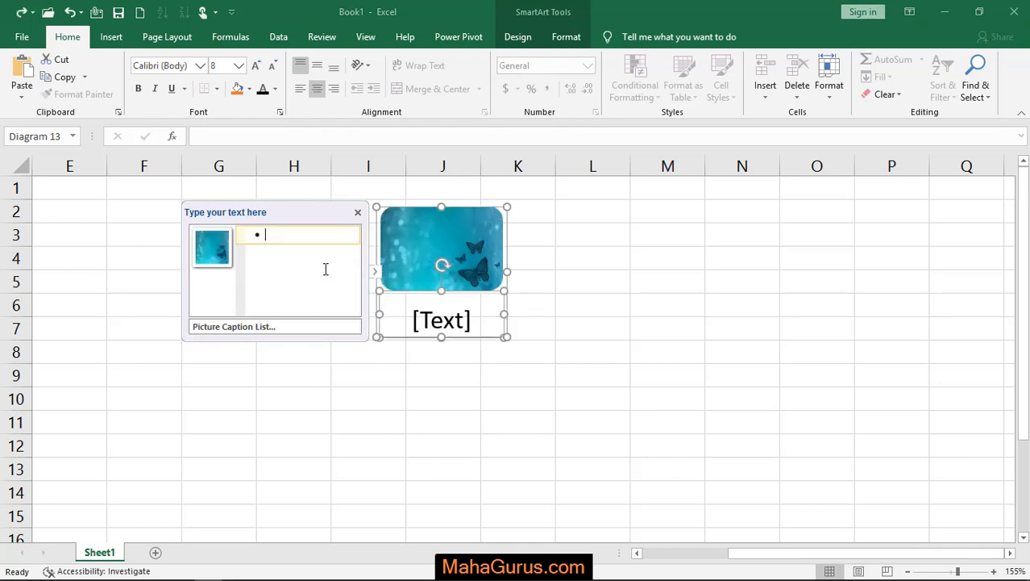
left_click(358, 212)
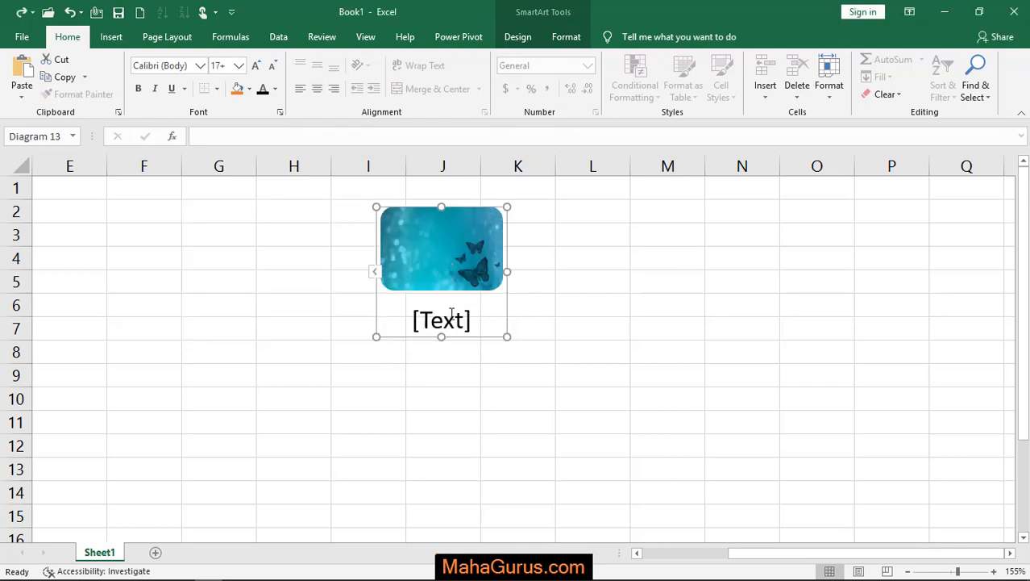